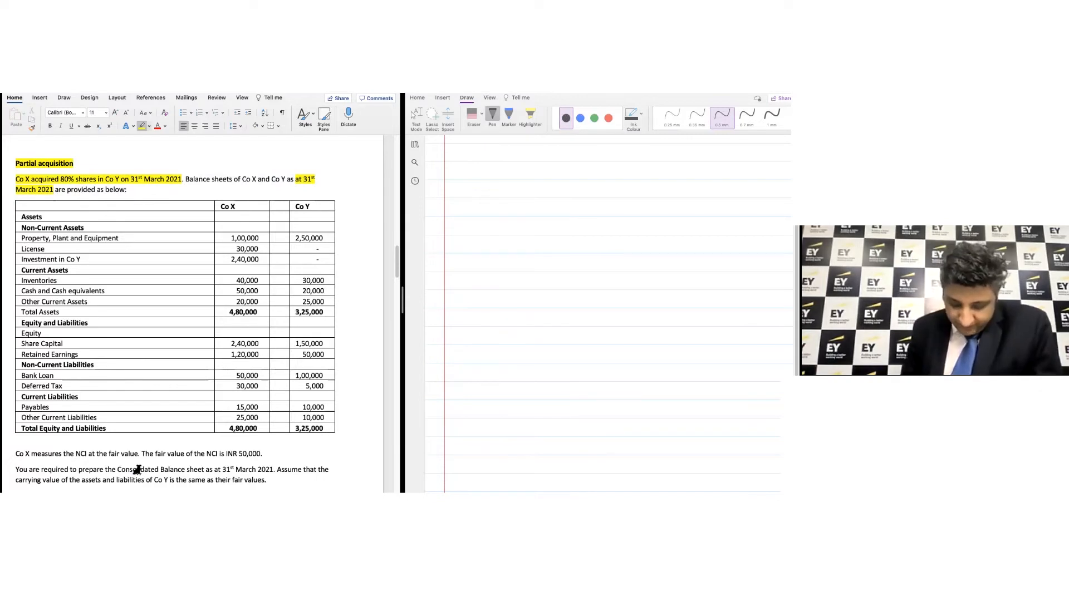
Highlight the NCI fair value sentence and the 'Consolidated Balance sheet as at 31st March 2021' phrase
left_click_drag(117, 469, 274, 469)
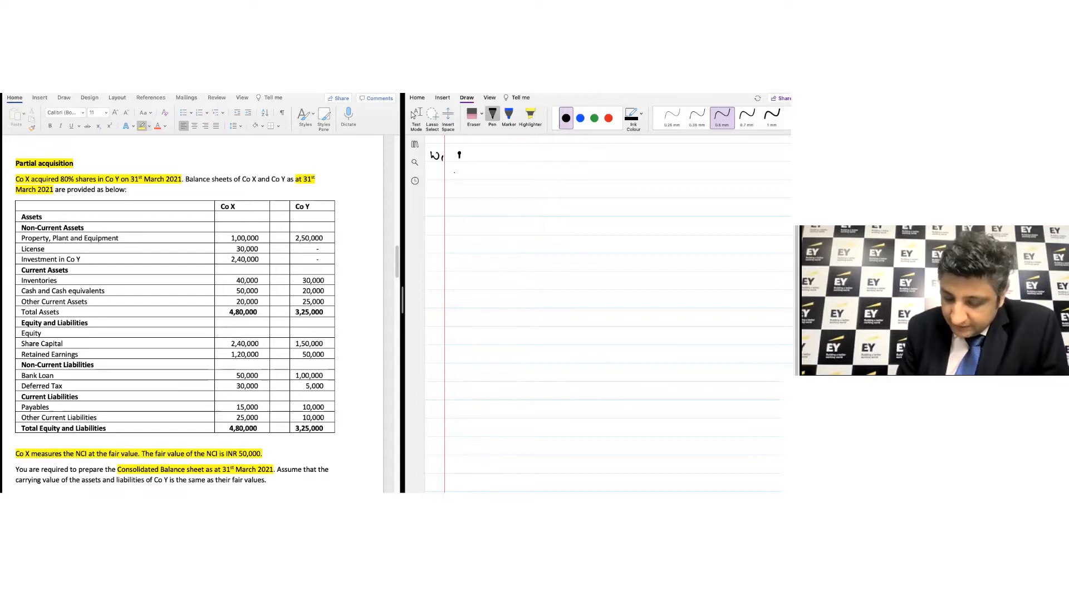
Handwrite the heading 'W1 Relationship between entities'
left_click_drag(457, 154, 501, 154)
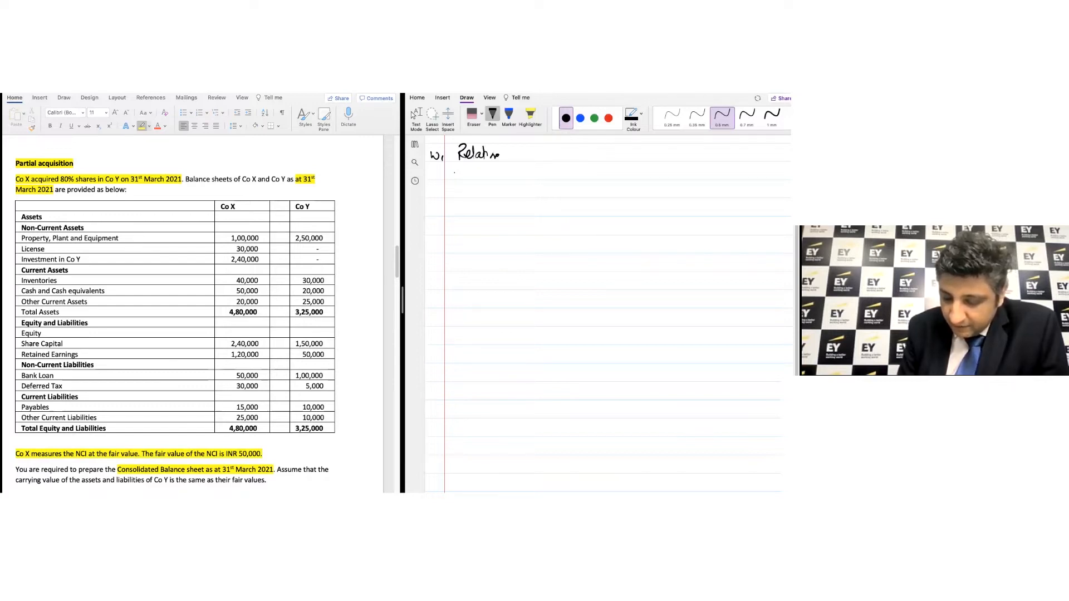
left_click_drag(498, 154, 530, 153)
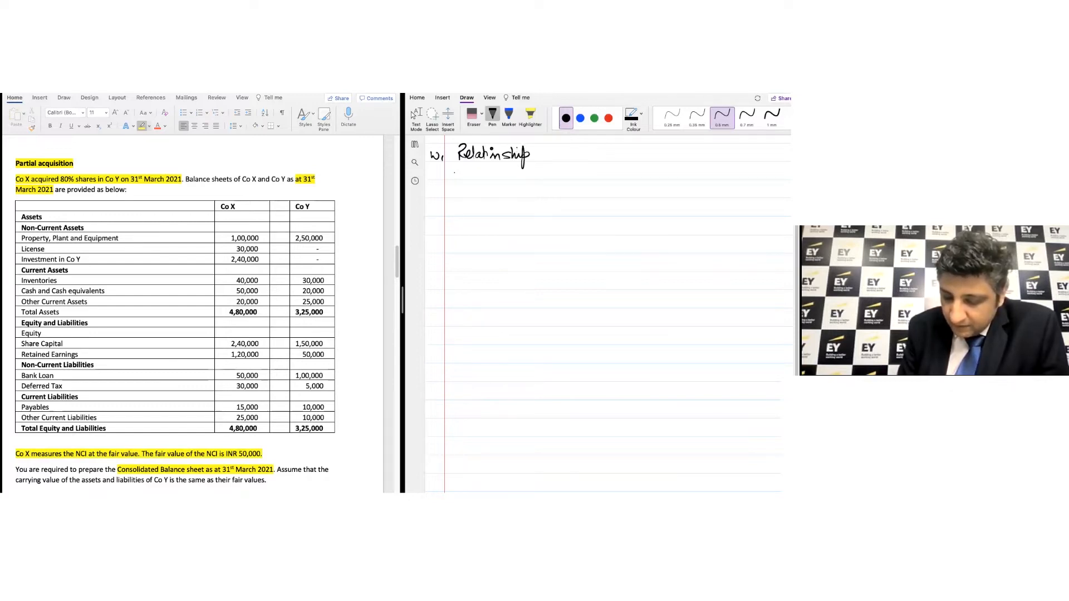
left_click_drag(542, 153, 552, 157)
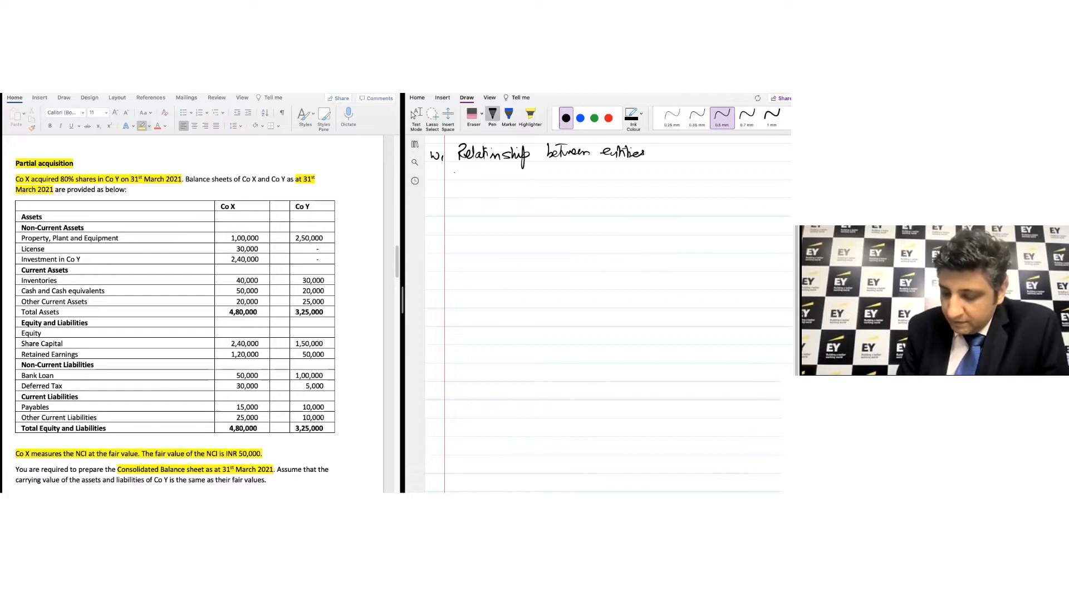
Note acquisition and reporting dates 31-3-21, 80% holding, and label Co Y a Subsidiary
left_click_drag(463, 166, 641, 158)
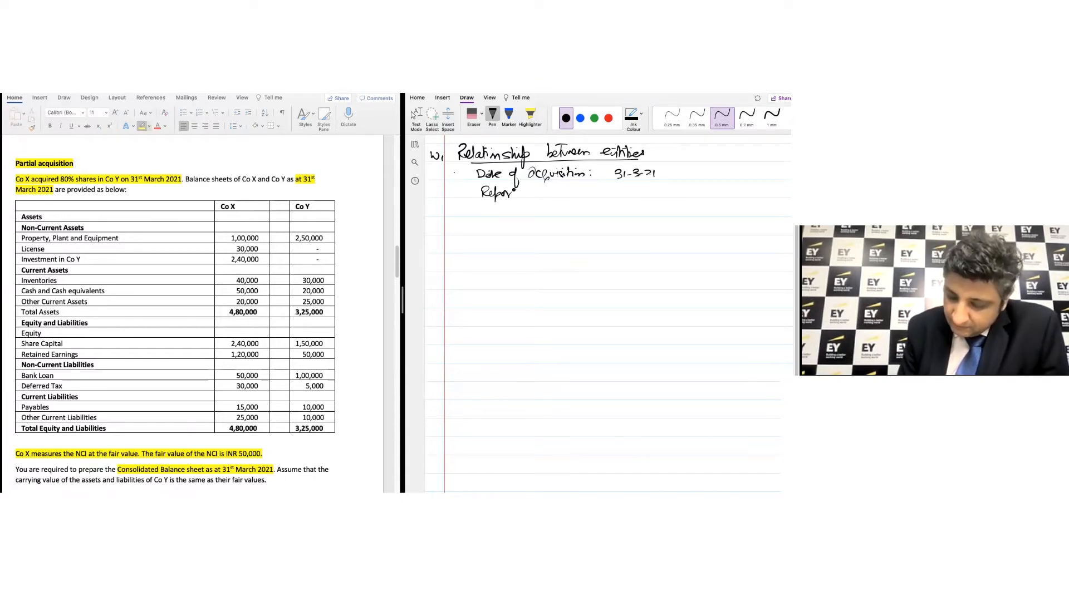
left_click_drag(521, 194, 556, 190)
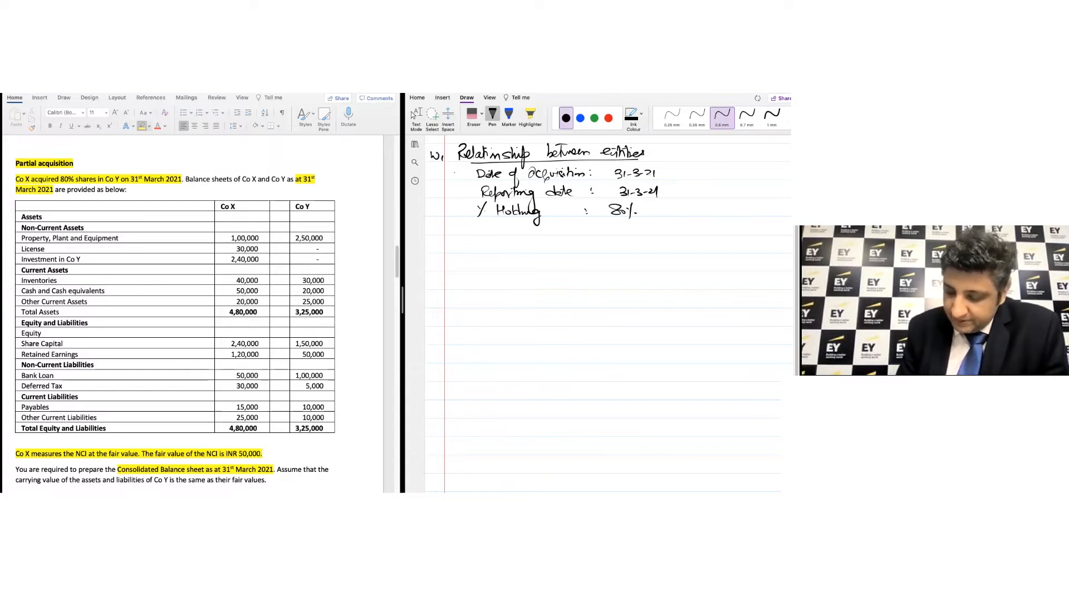
left_click_drag(645, 215, 648, 205)
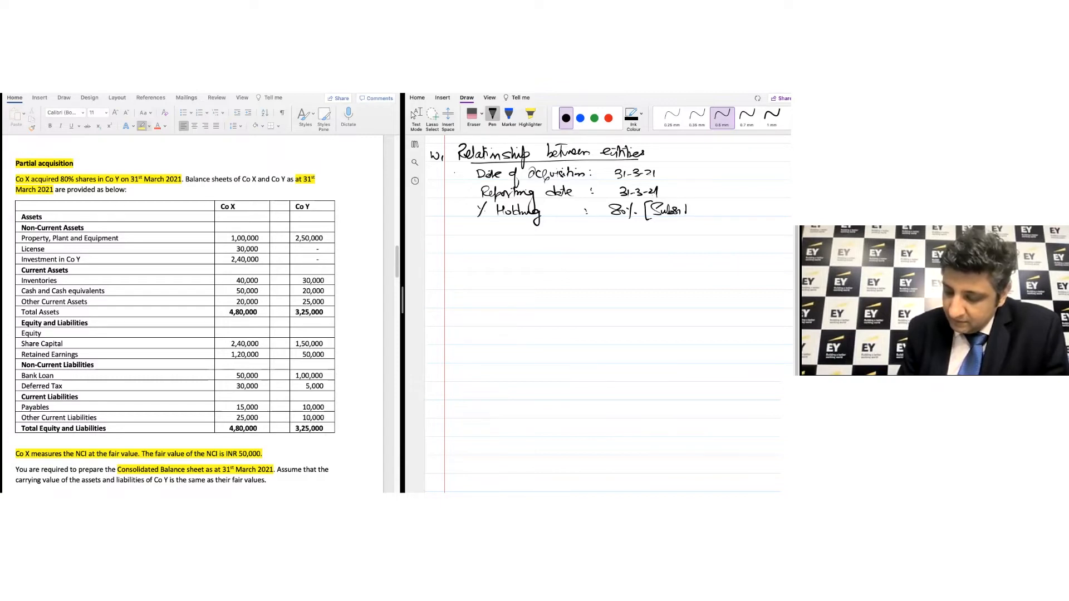
left_click_drag(675, 210, 711, 212)
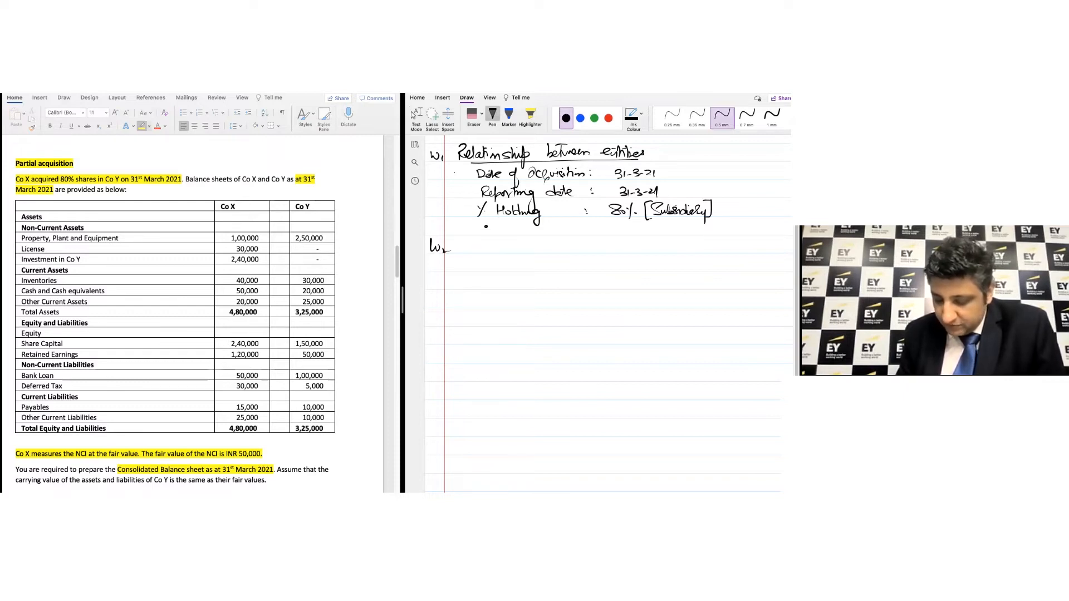
Handwrite the 'W2 Goodwill' heading and return to freehand inking
left_click_drag(470, 248, 488, 252)
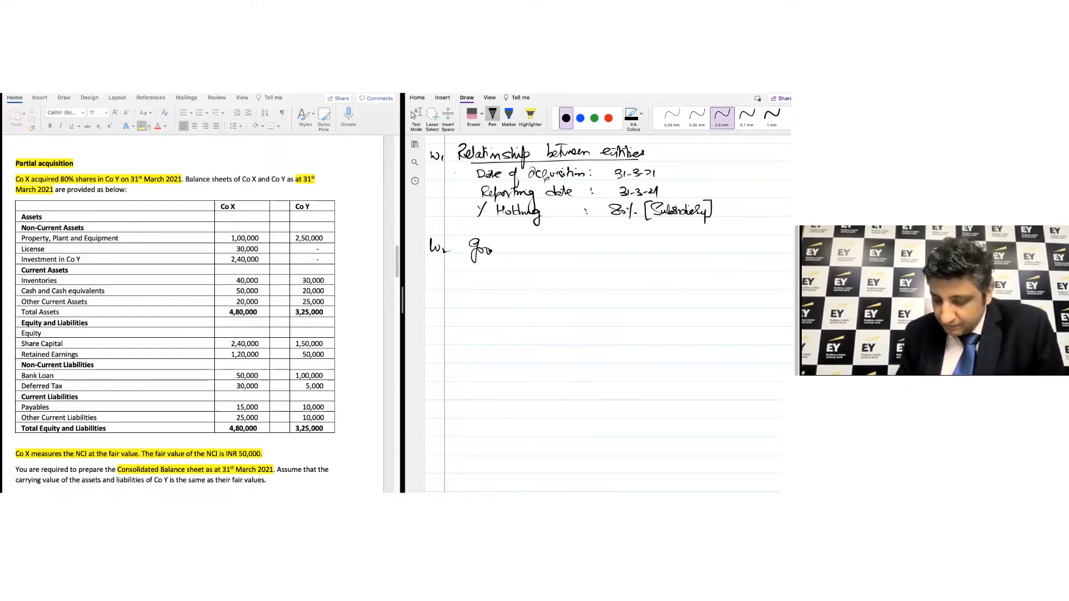
left_click_drag(478, 247, 517, 247)
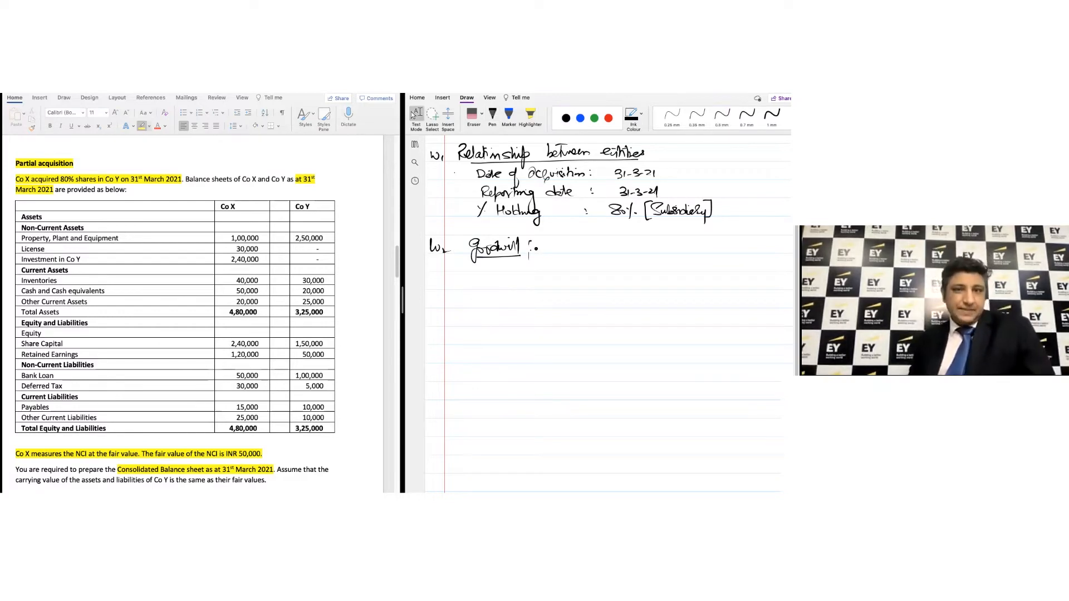
left_click(566, 118)
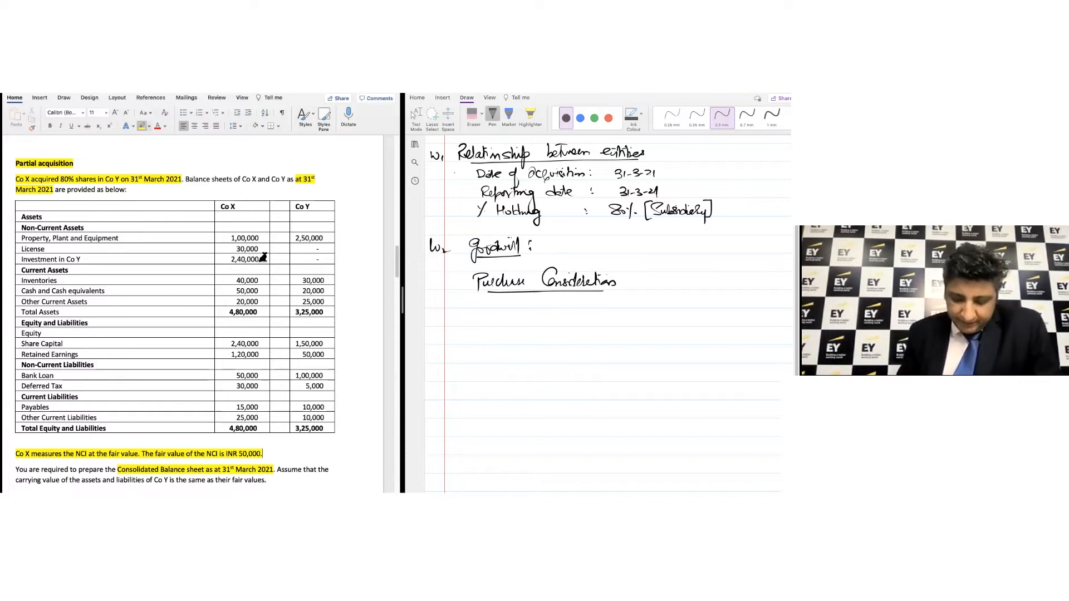
Highlight 2,40,000 in Word and write Purchase Consideration 2,40,000 (for 80% Equity)
double_click(244, 259)
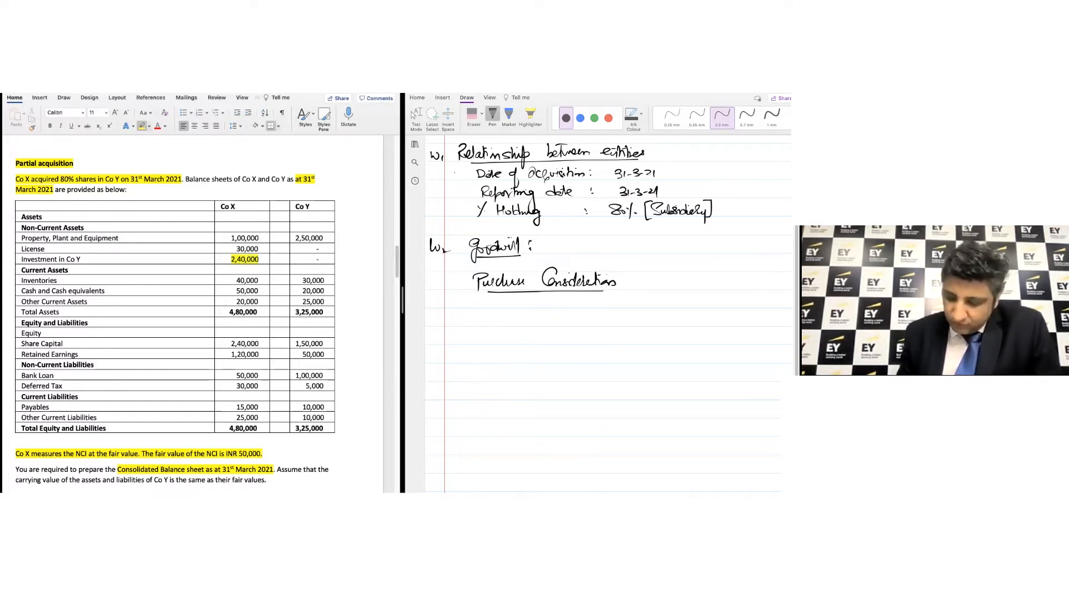
left_click_drag(684, 276, 699, 286)
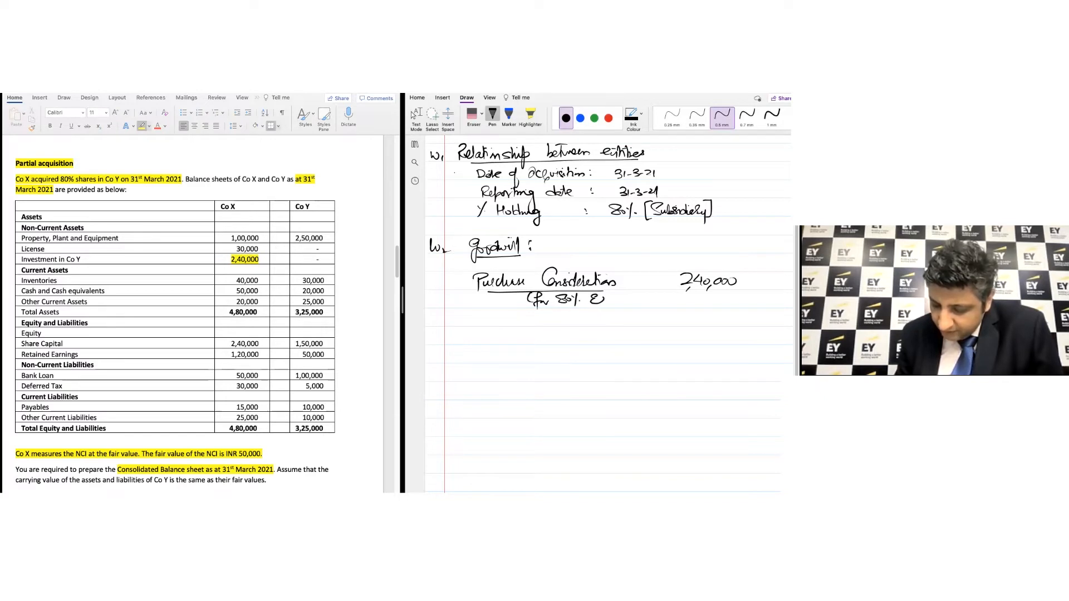
type("Equity)")
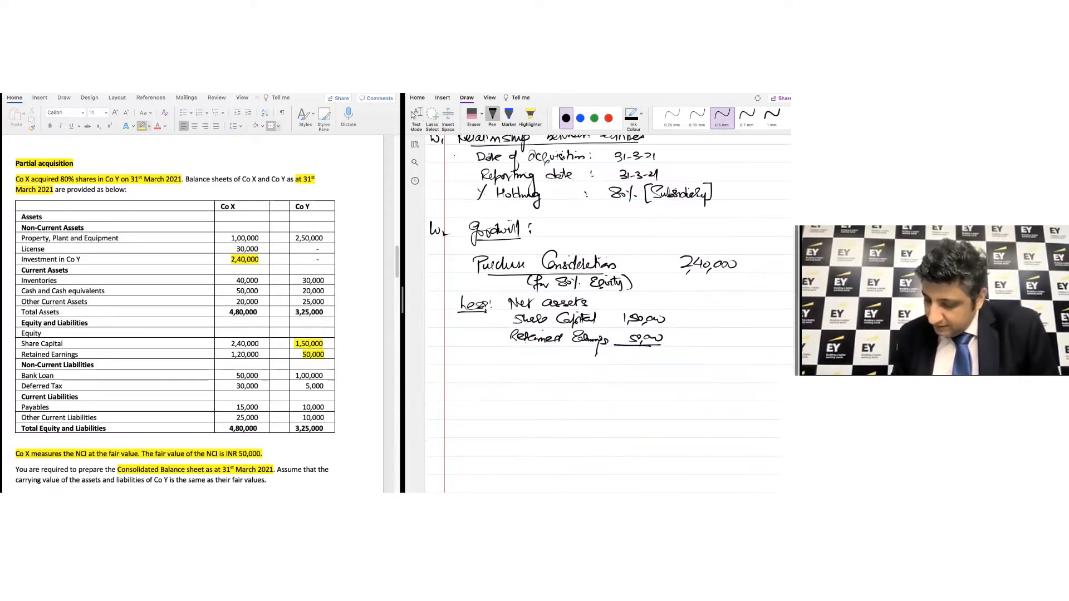
Write Less: Net assets — Share Capital 1,50,000, Retained Earnings 50,000, total 2,00,000, NCI (50,000), [1,50,000]
scroll("down", 3)
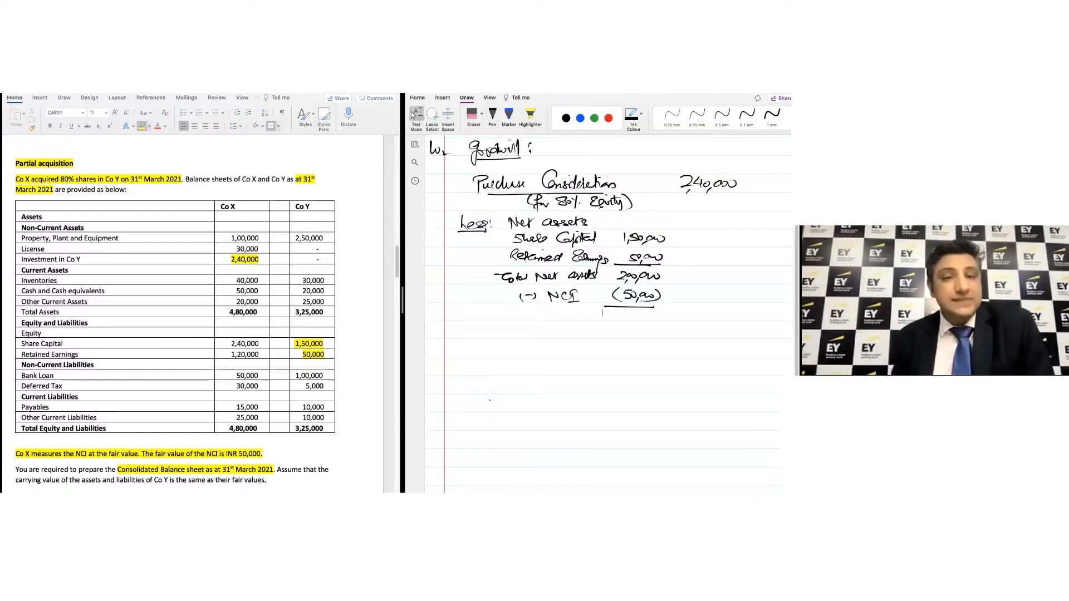
left_click(721, 114)
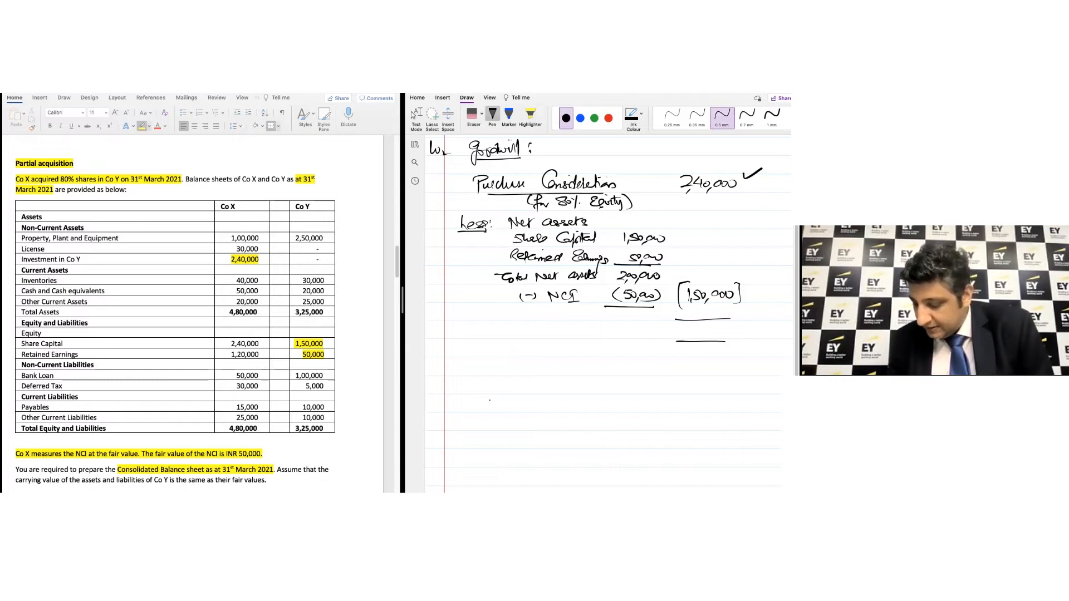
Double-underline 1,50,000 and write Goodwill (Full Goodwill) 90,000 to close the working
left_click_drag(495, 327, 510, 340)
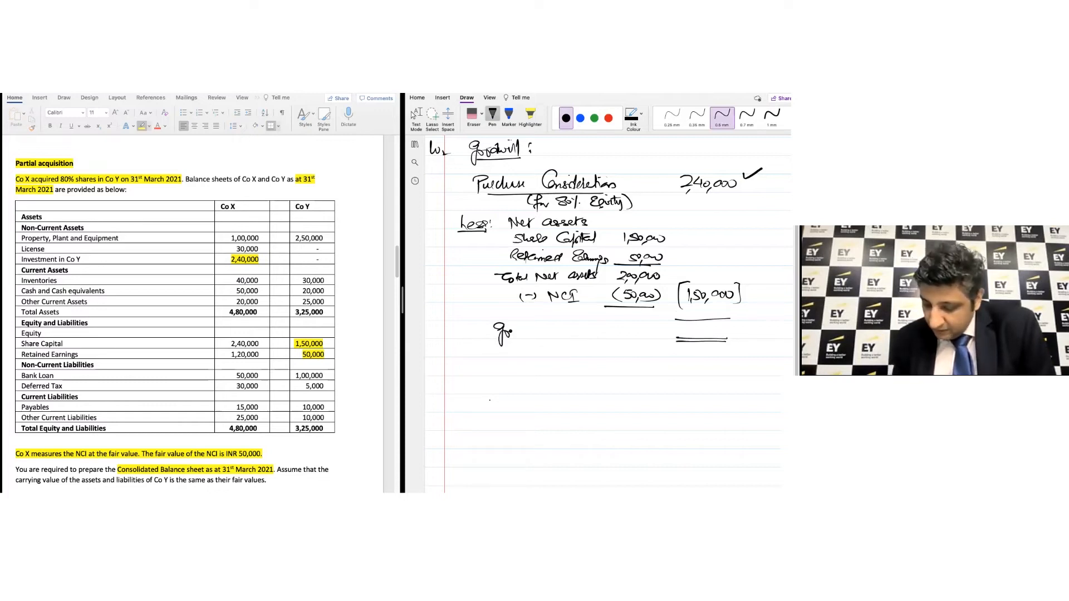
type("Goodwill")
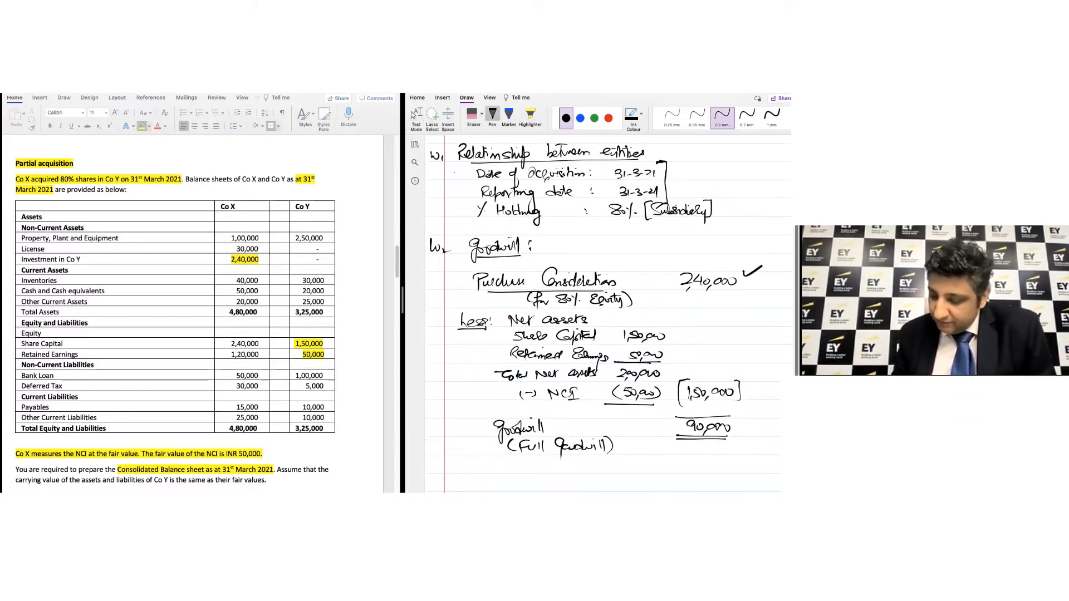
Move to blank space below and begin the Consolidated Balance Sheet heading
scroll("down", 3)
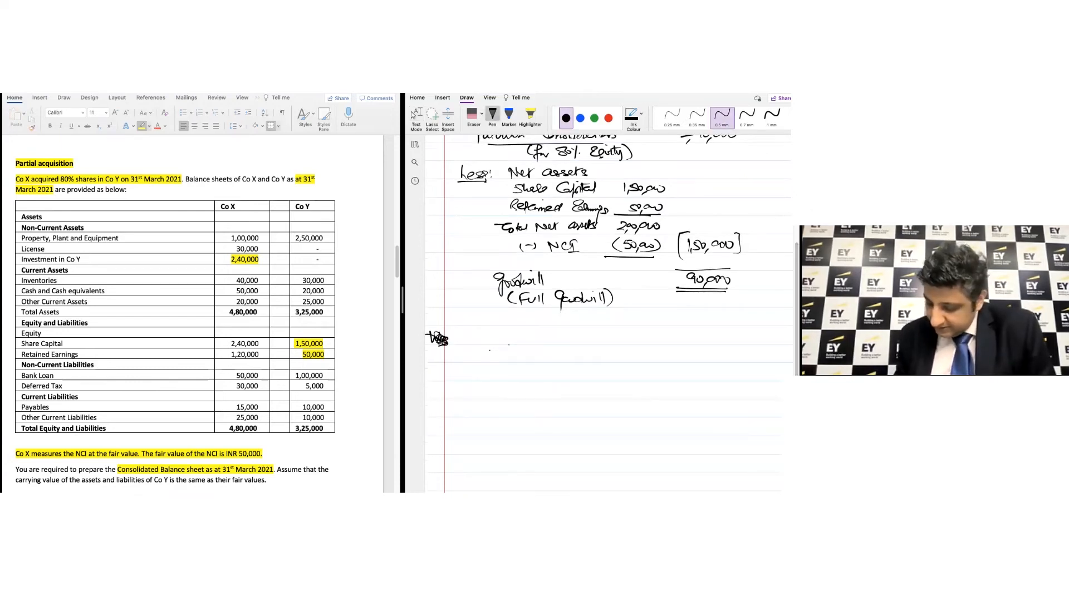
scroll("down", 3)
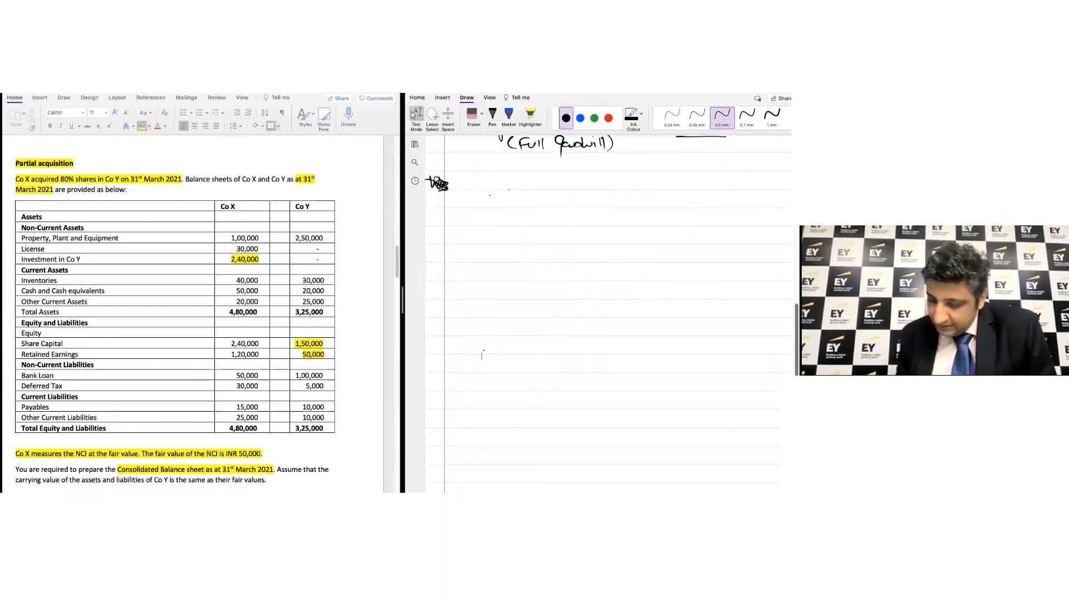
left_click_drag(456, 190, 484, 184)
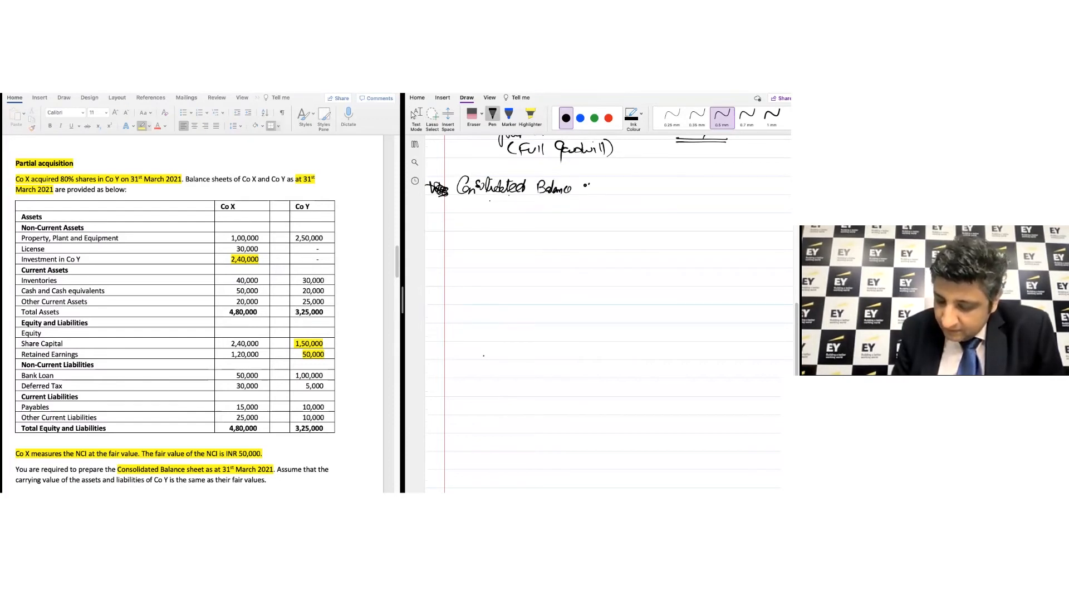
Write the balance sheet heading, Assets, Non Current Assets, PPE (1,00,000 + 2,50,000), and a vertical amounts divider
left_click_drag(576, 187, 630, 190)
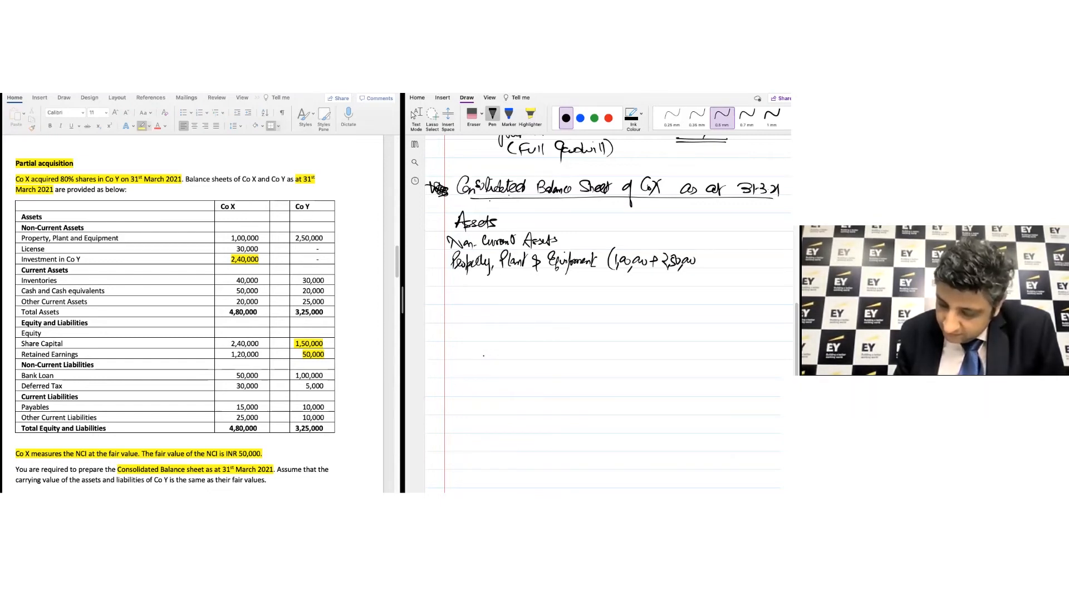
left_click_drag(700, 205, 694, 491)
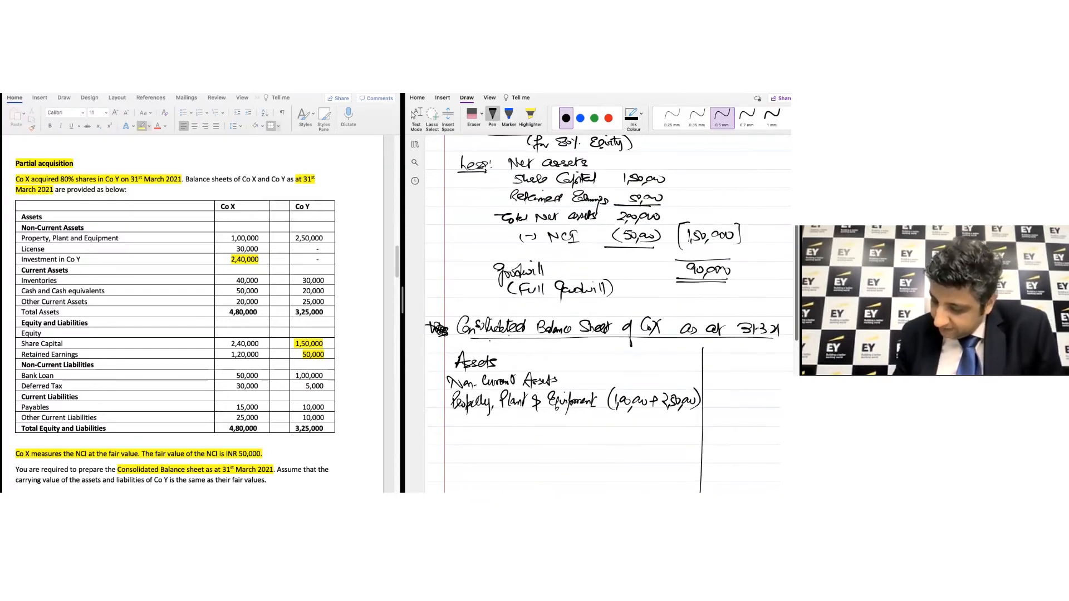
Write PPE 3,50,000, License 30,000, Goodwill 90,000, current assets with workings, and Total Assets
scroll("down", 3)
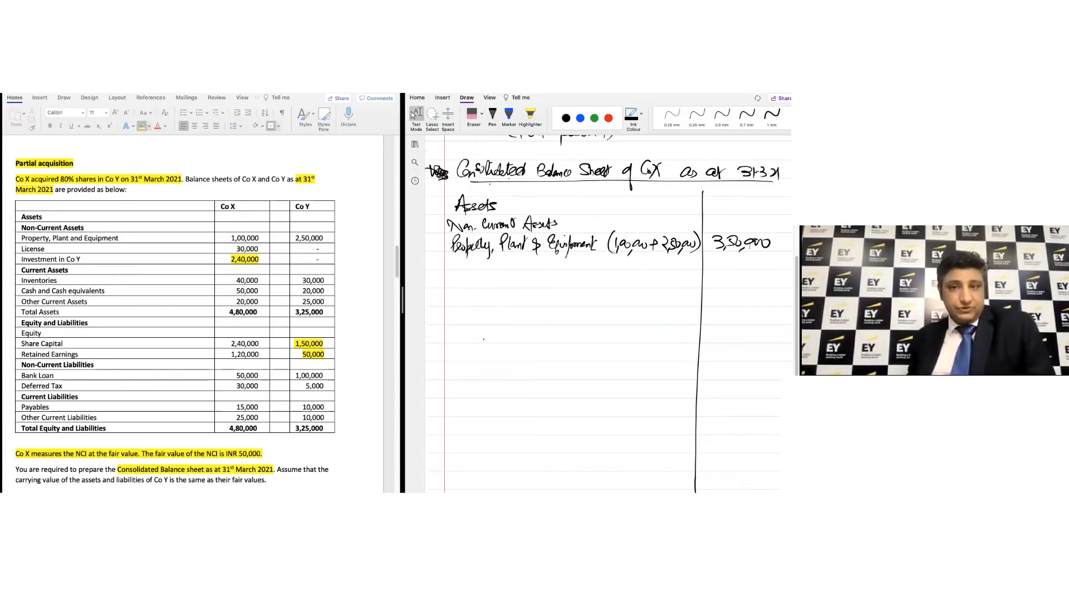
left_click(722, 114)
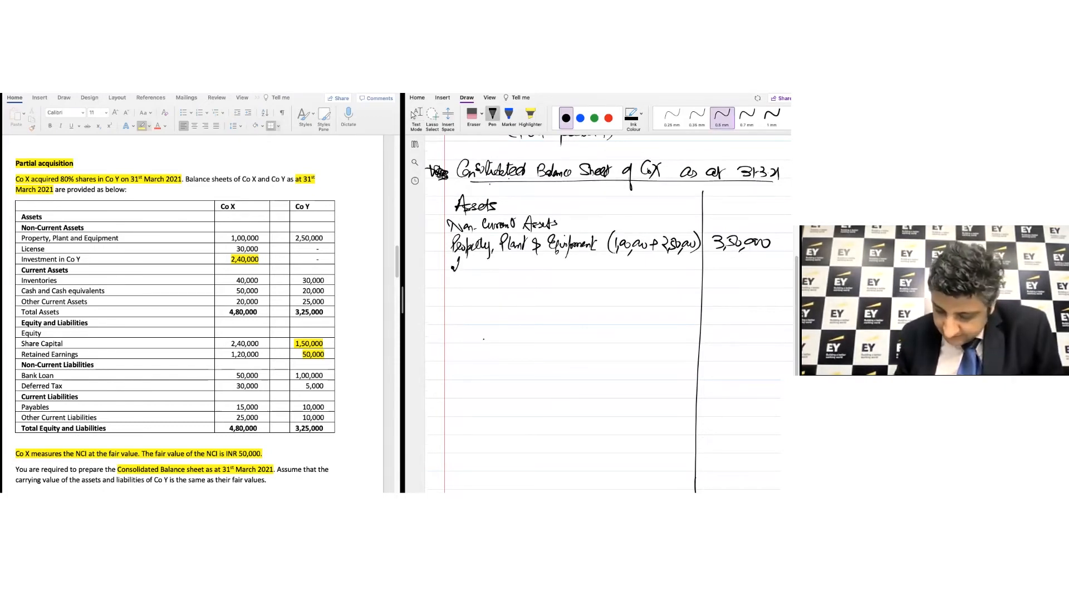
left_click_drag(454, 266, 501, 267)
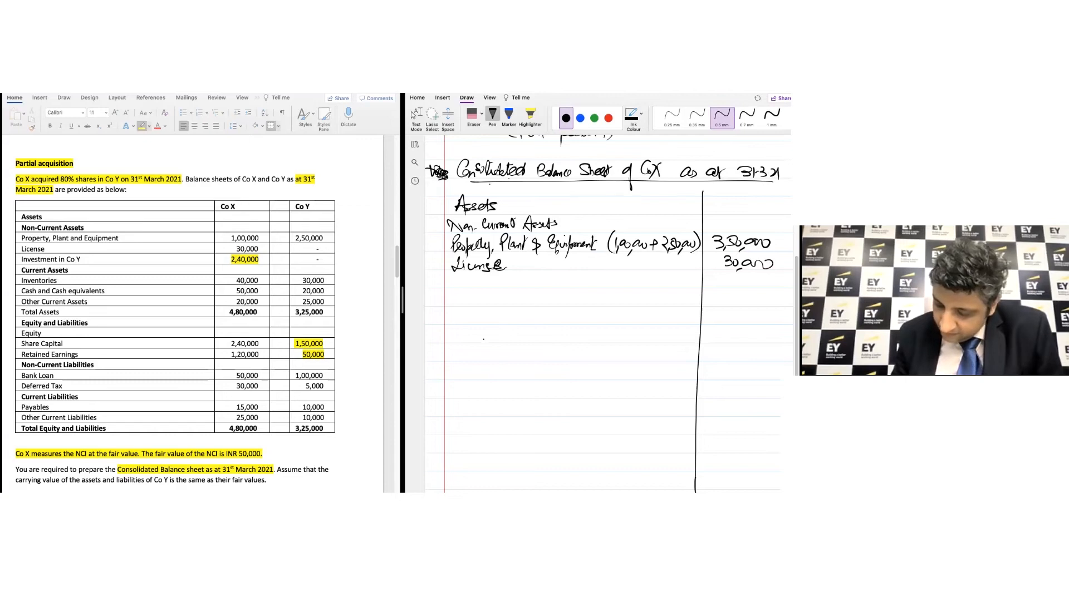
type("9")
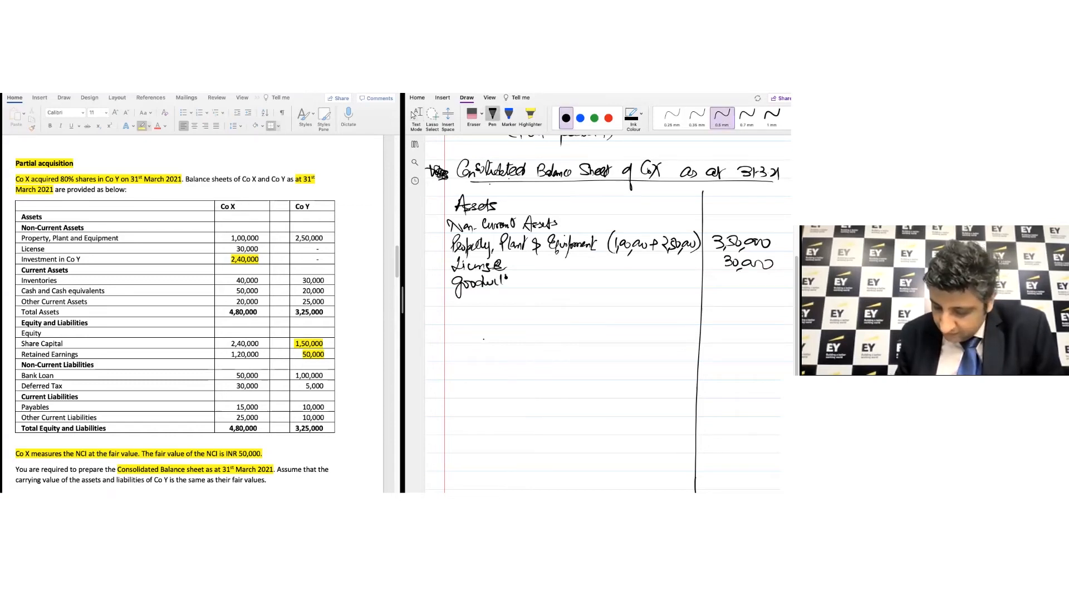
scroll("down", 3)
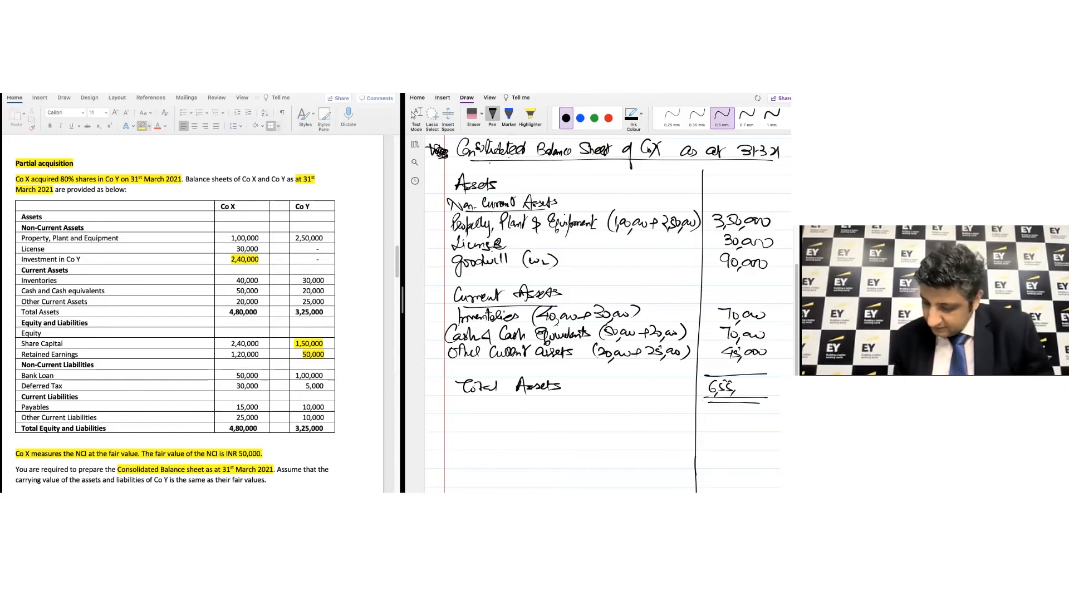
Write Equity & Liabilities: Share Capital 2,40,000, Retained Earnings 1,20,000, Non-Controlling Interest 50,000
scroll("down", 3)
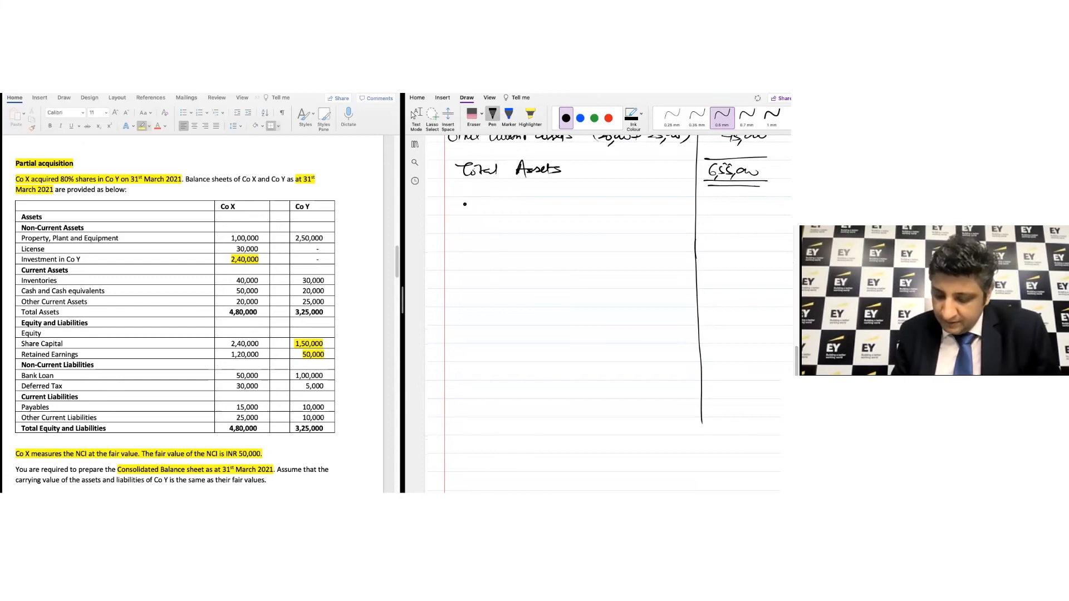
left_click_drag(460, 212, 501, 211)
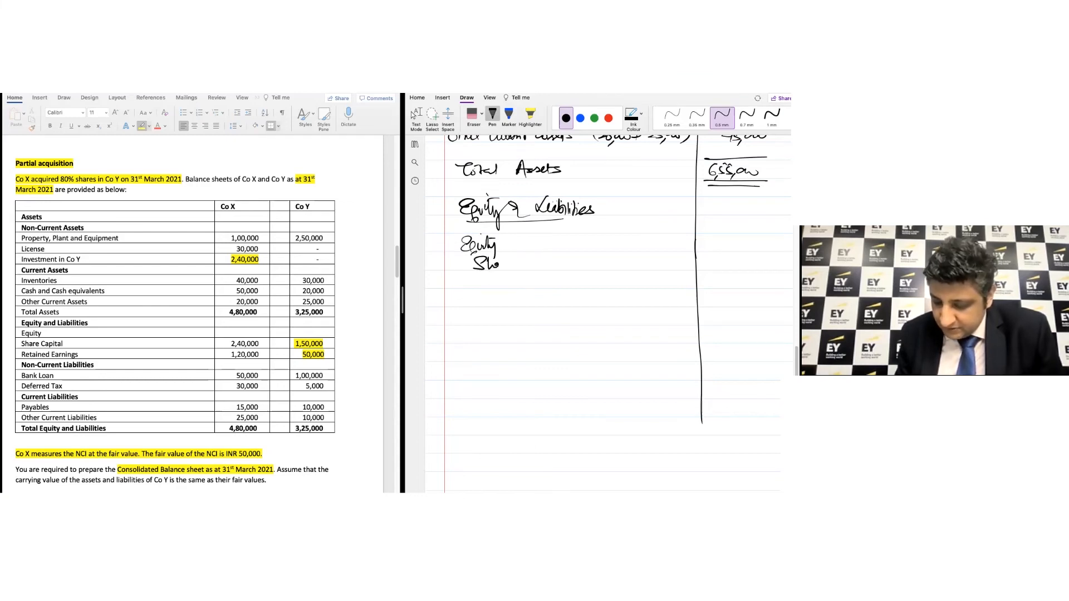
left_click_drag(494, 265, 546, 265)
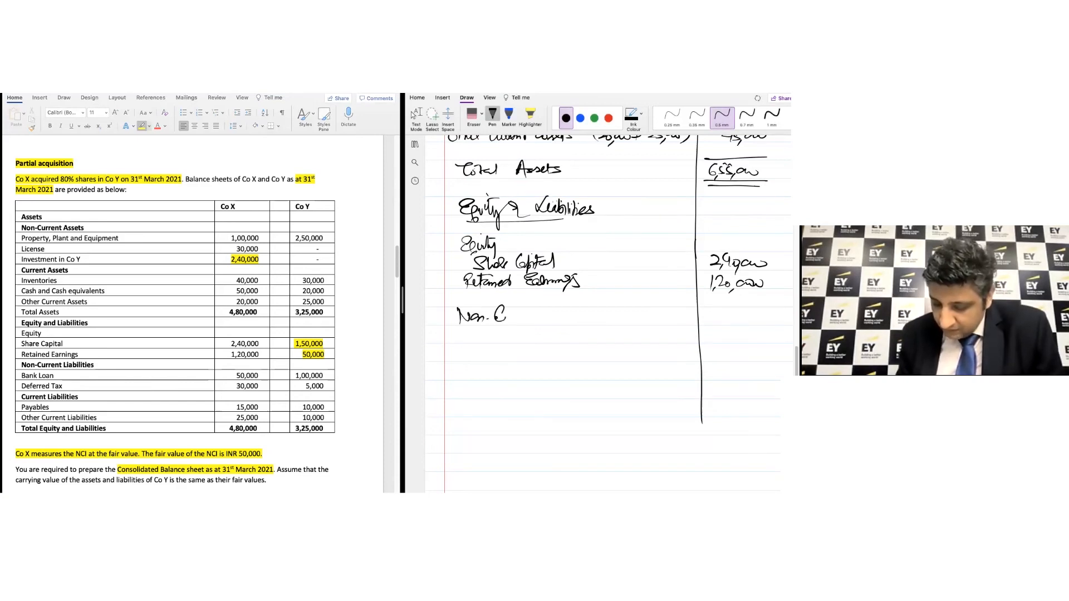
left_click_drag(484, 315, 552, 315)
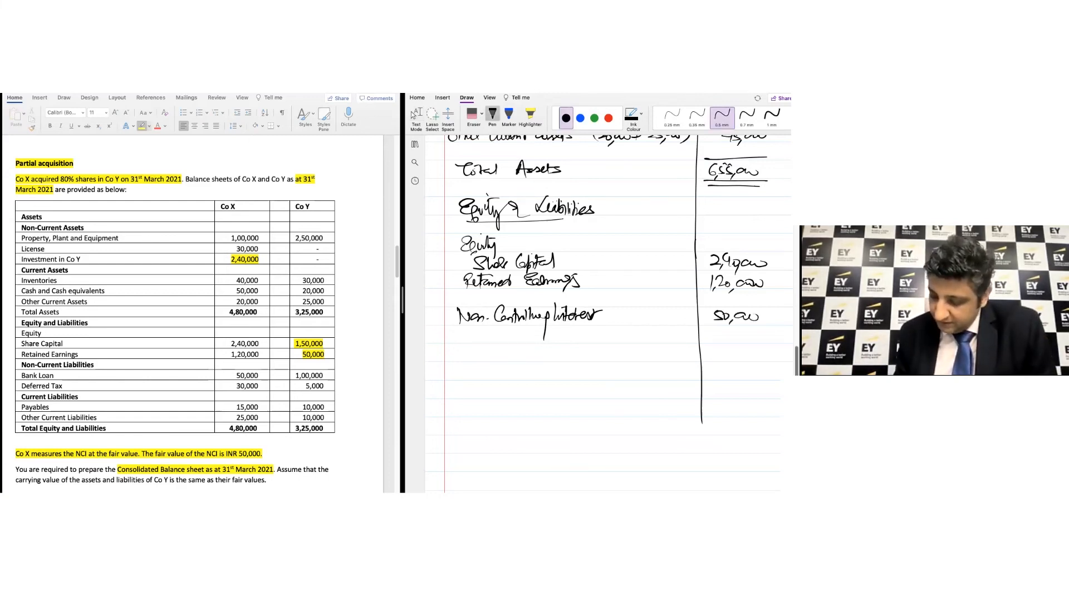
scroll("down", 3)
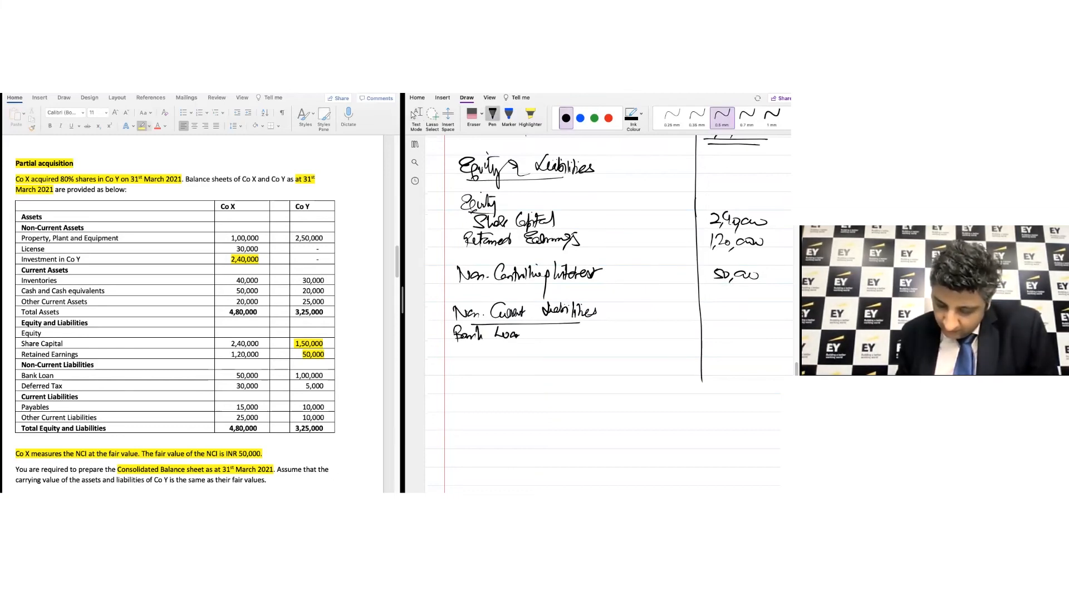
Write Non Current Liabilities: Bank Loan (50,000+1,00,000) 1,50,000 and Deferred Tax (30,000+5,000) 35,000
left_click_drag(524, 333, 542, 335)
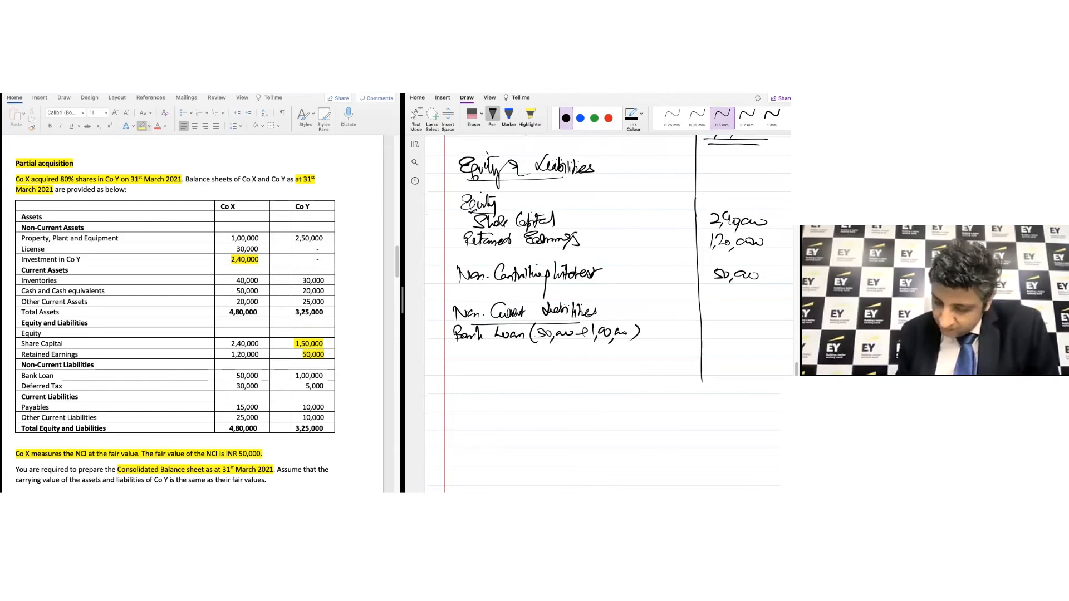
left_click_drag(716, 334, 771, 334)
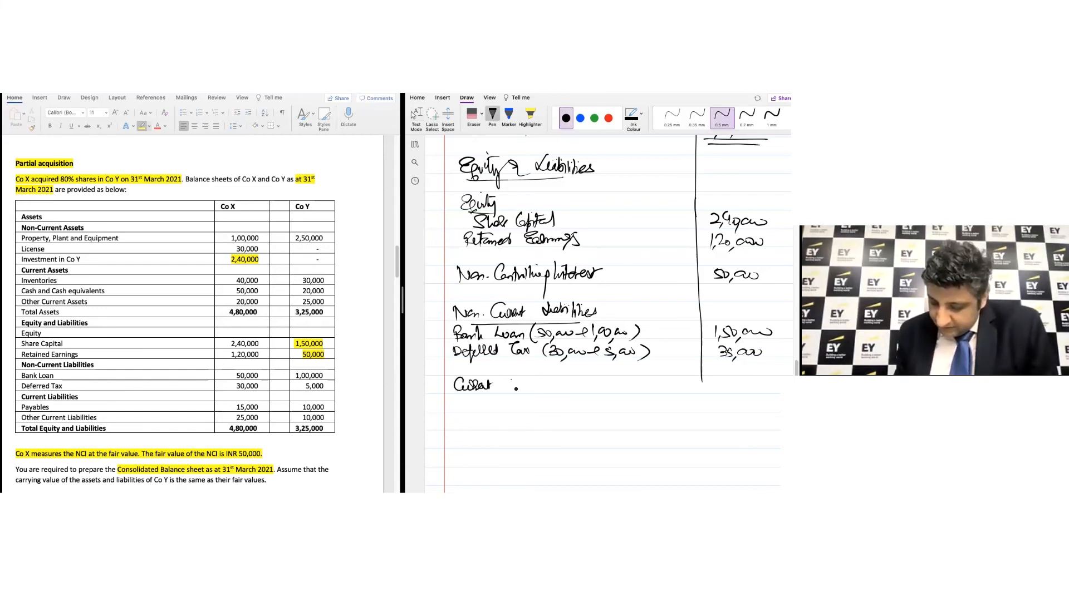
Write Current Liabilities: Payables 25,000 and Other Current Liabilities 35,000, with total lines
left_click_drag(505, 384, 539, 384)
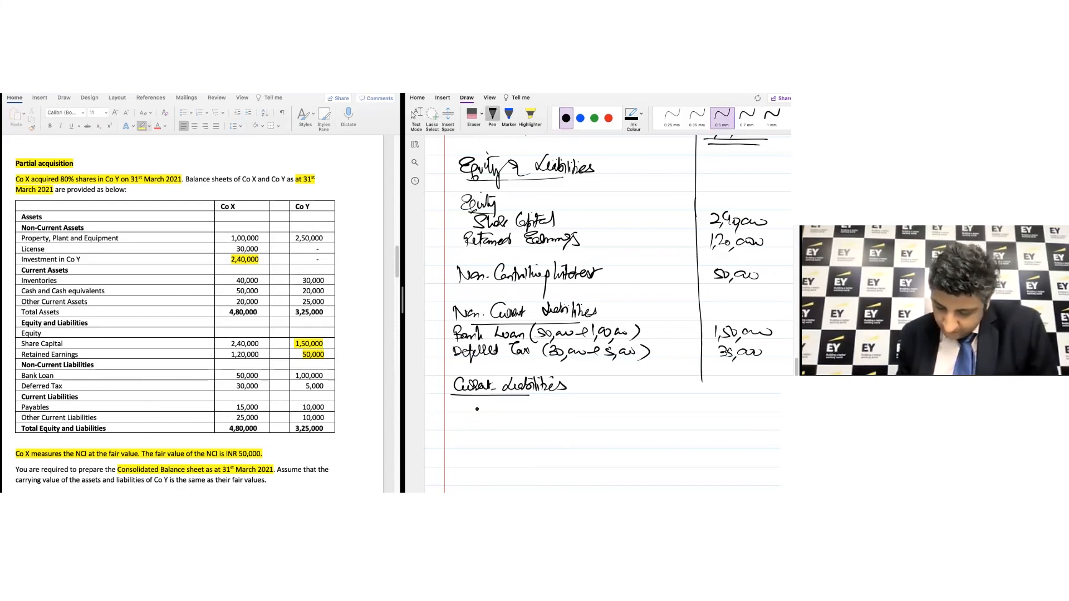
left_click_drag(470, 405, 508, 408)
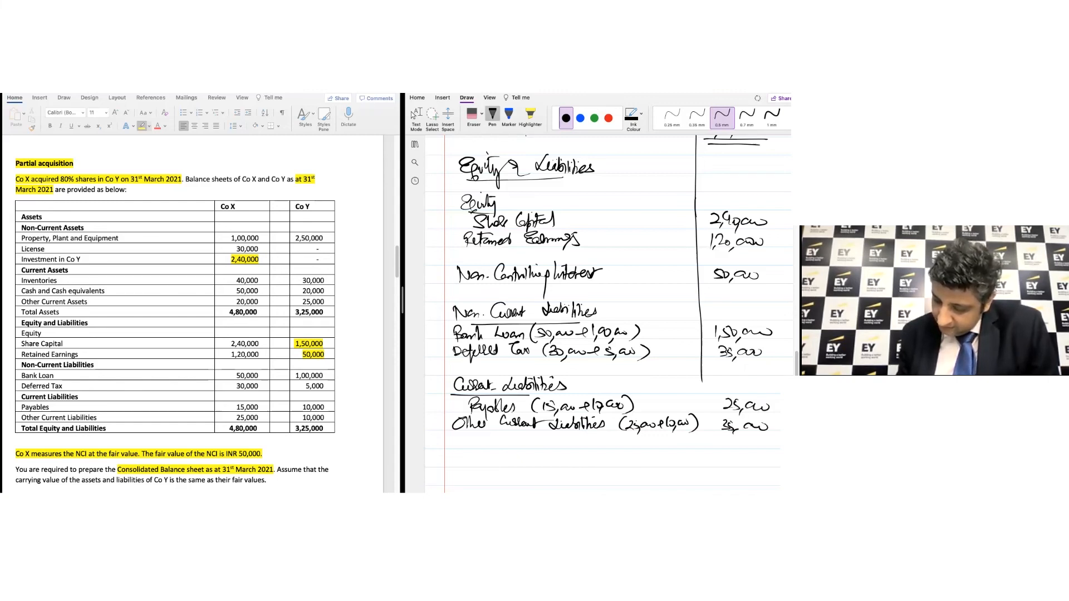
left_click_drag(694, 450, 771, 485)
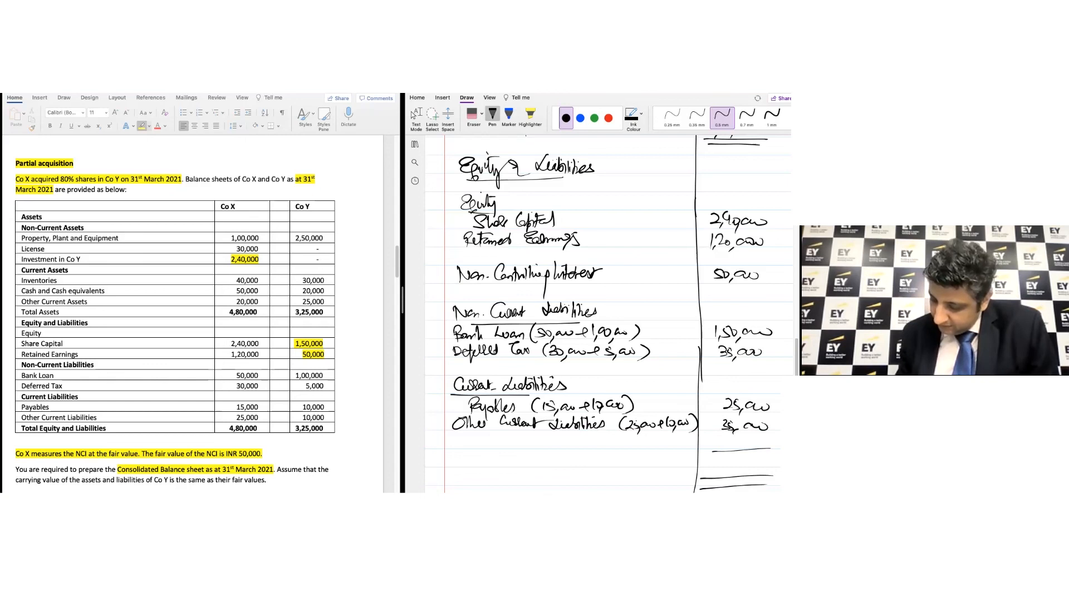
Label the Total Equity & Liabilities line
left_click_drag(450, 466, 505, 466)
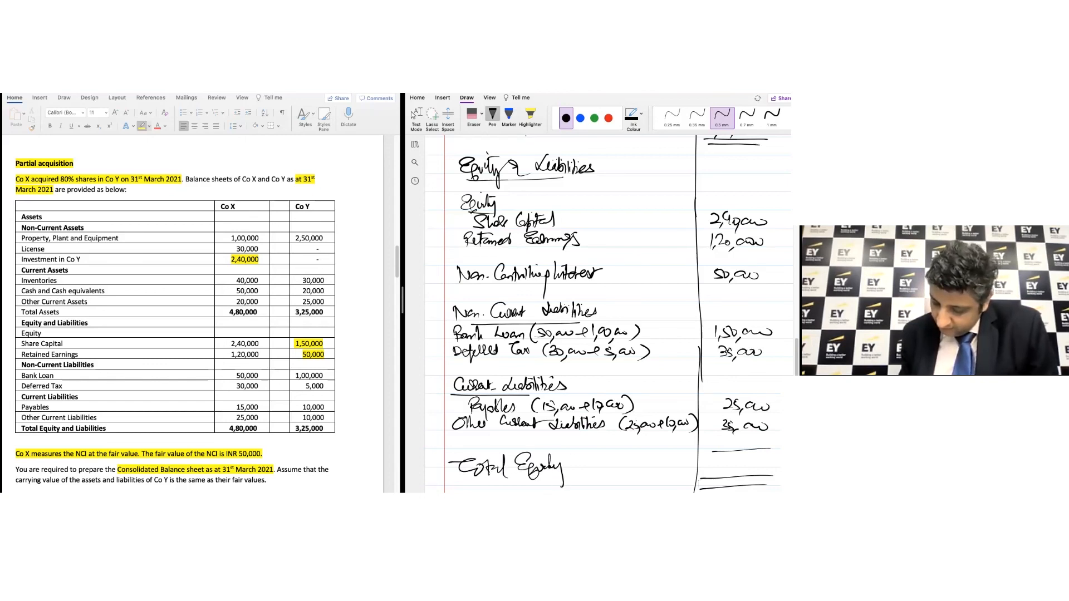
left_click_drag(572, 467, 642, 466)
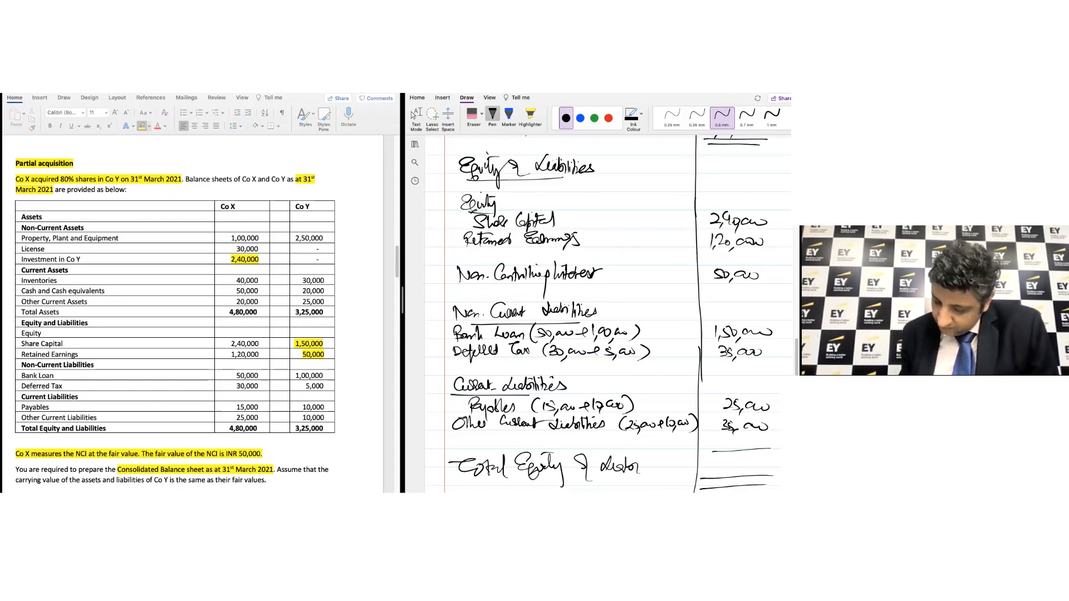